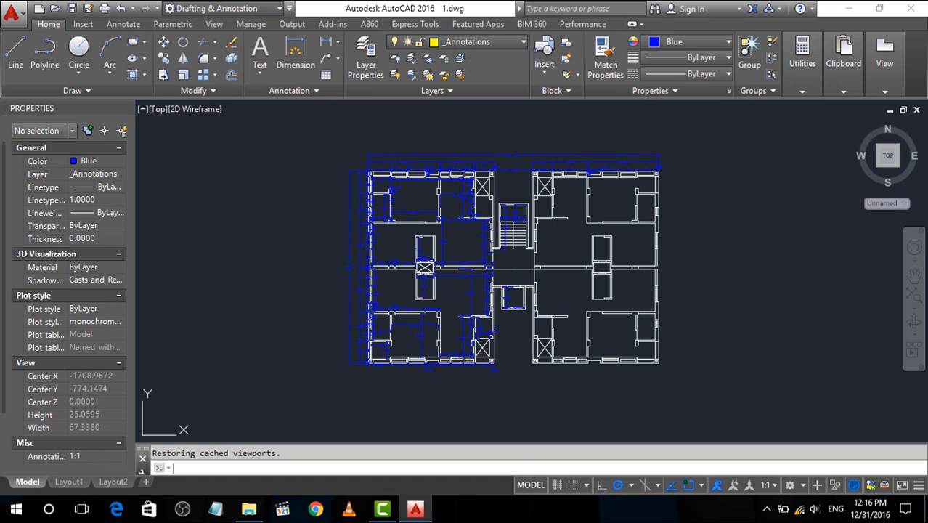
- Launch the Plot command from the Quick Access Toolbar
click(105, 8)
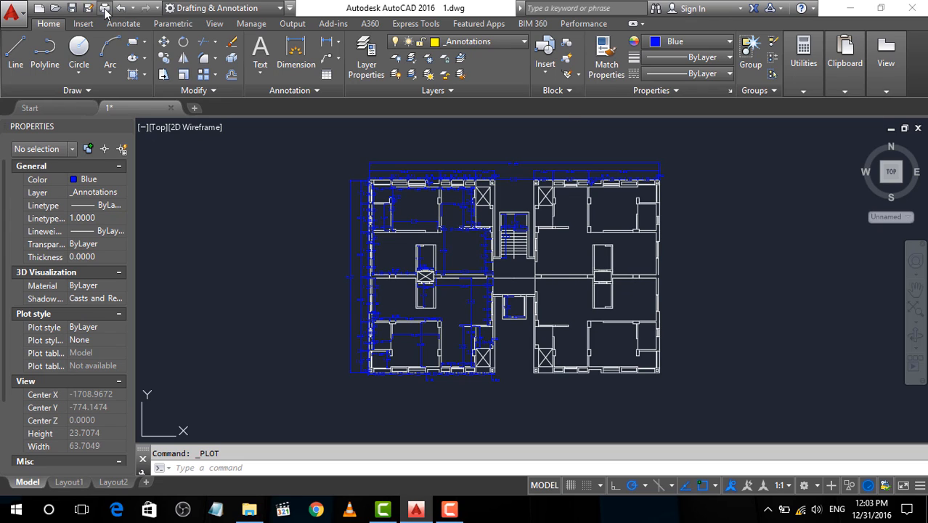
- Choose DWF6 ePlot.pc3 as the printer/plotter in the Plot dialog
click(89, 8)
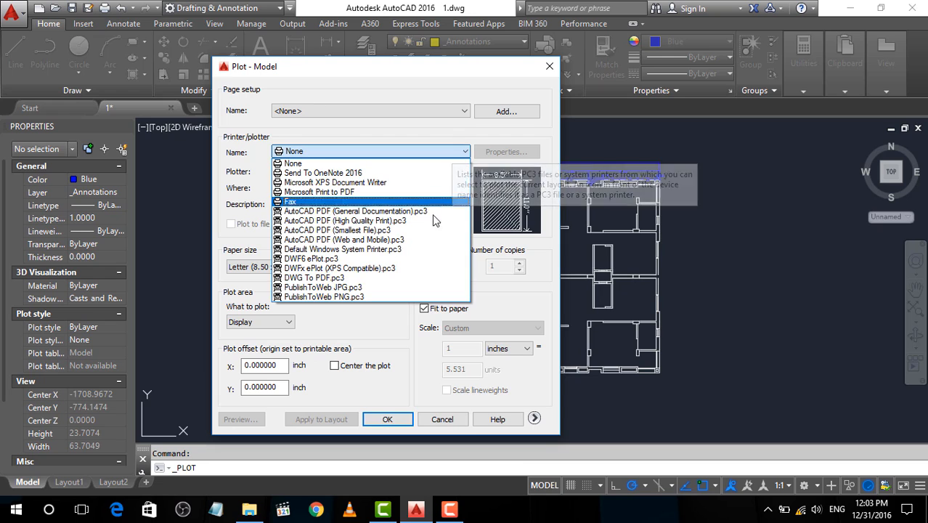
mouse_move(409, 182)
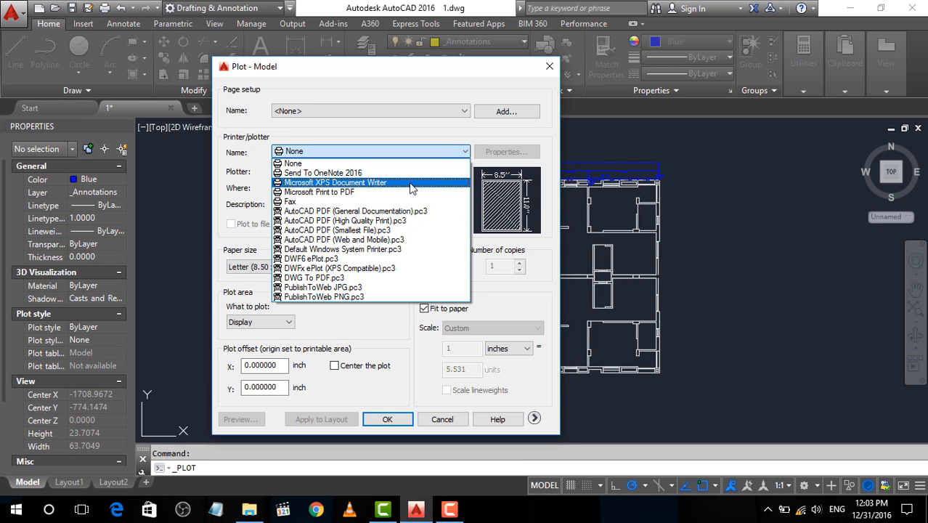
mouse_move(436, 183)
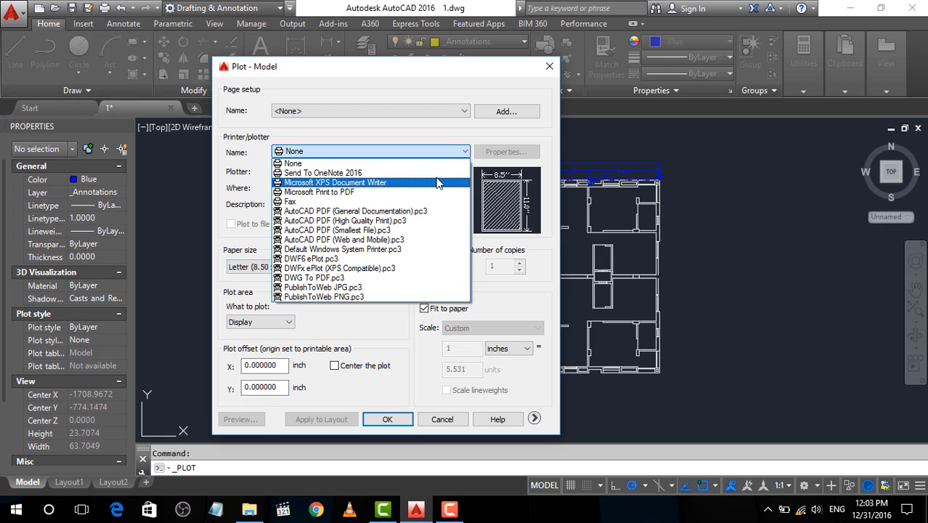
mouse_move(443, 202)
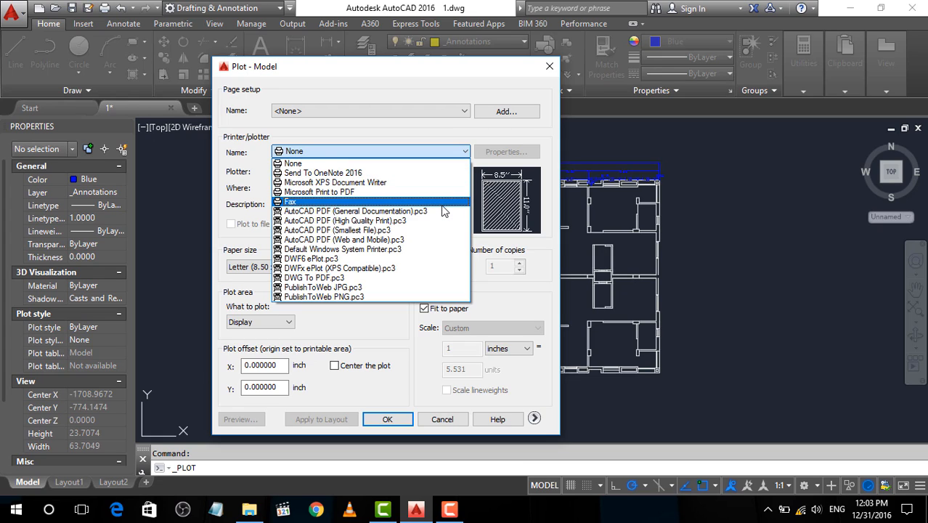
mouse_move(427, 259)
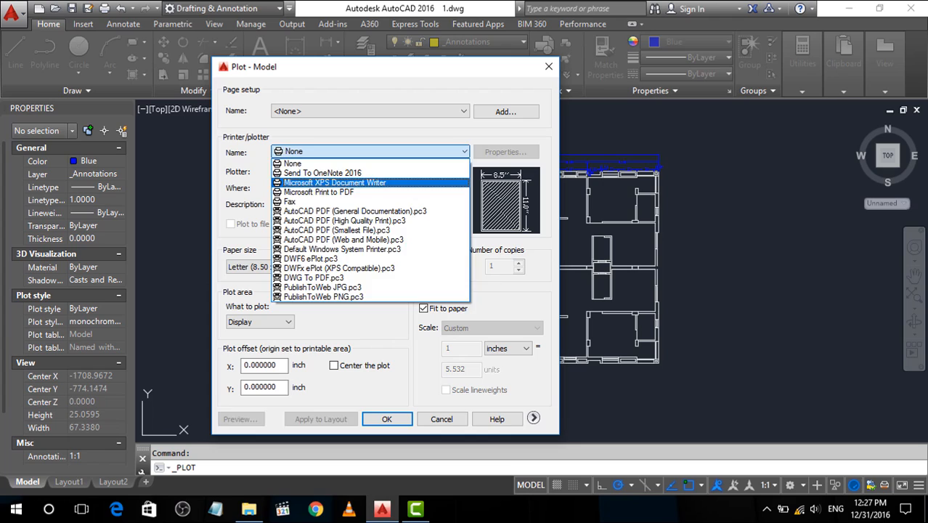
click(313, 278)
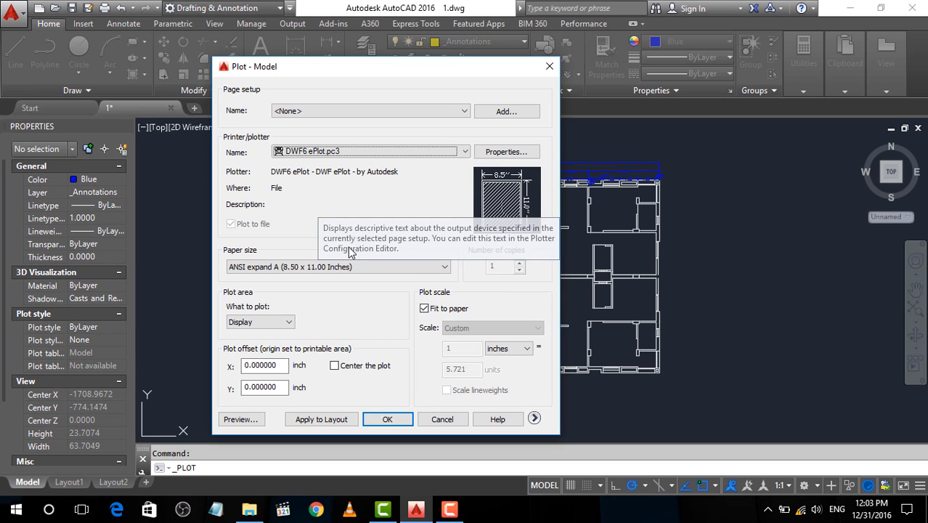
click(445, 267)
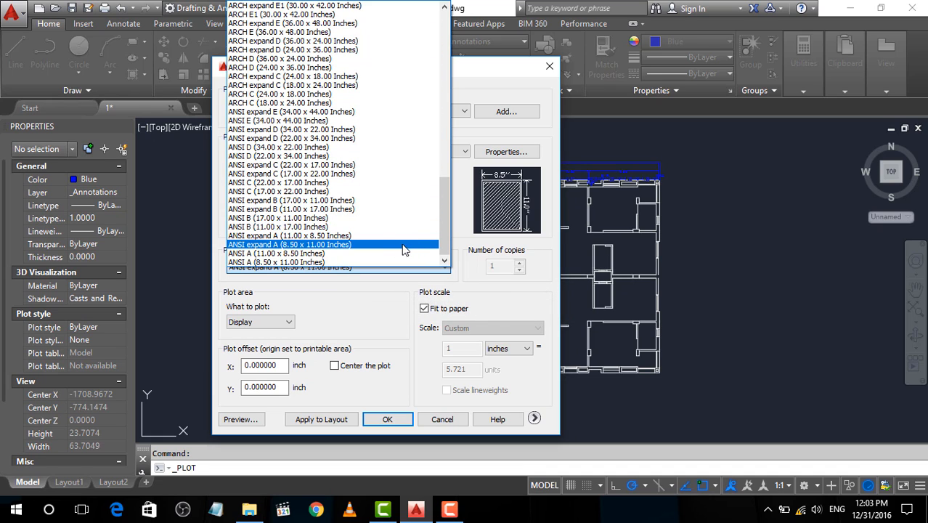
mouse_move(334, 250)
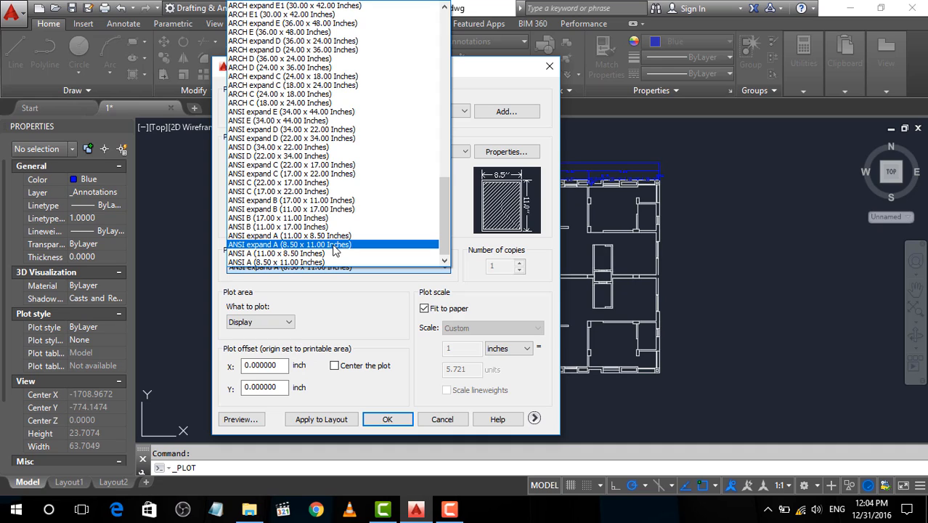
click(288, 244)
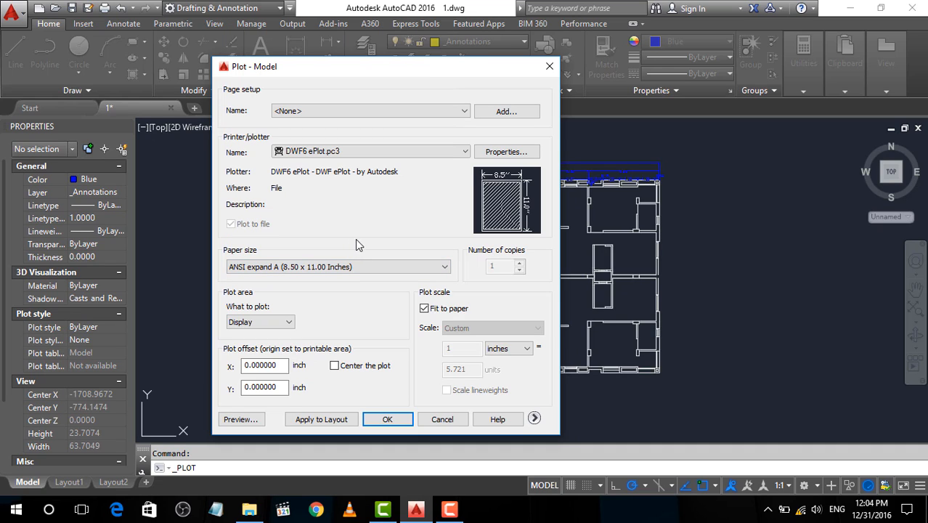
mouse_move(351, 270)
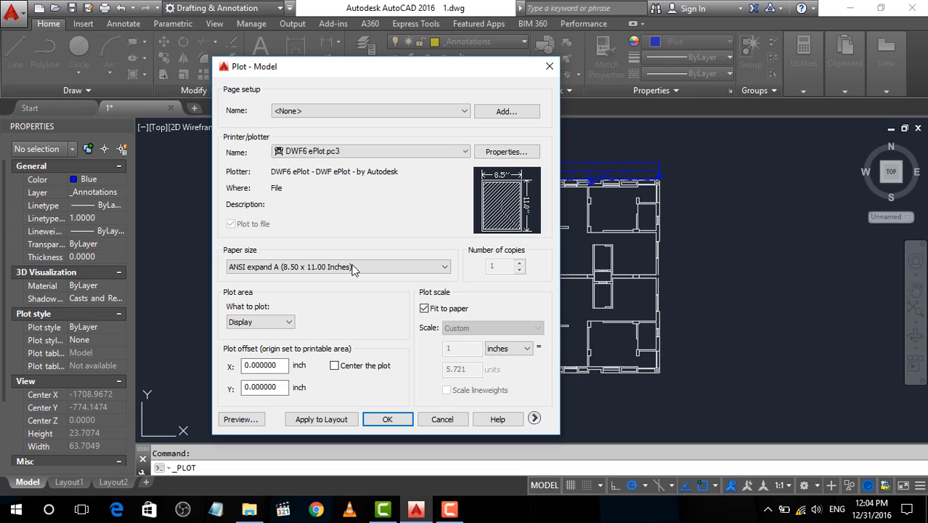
mouse_move(260, 322)
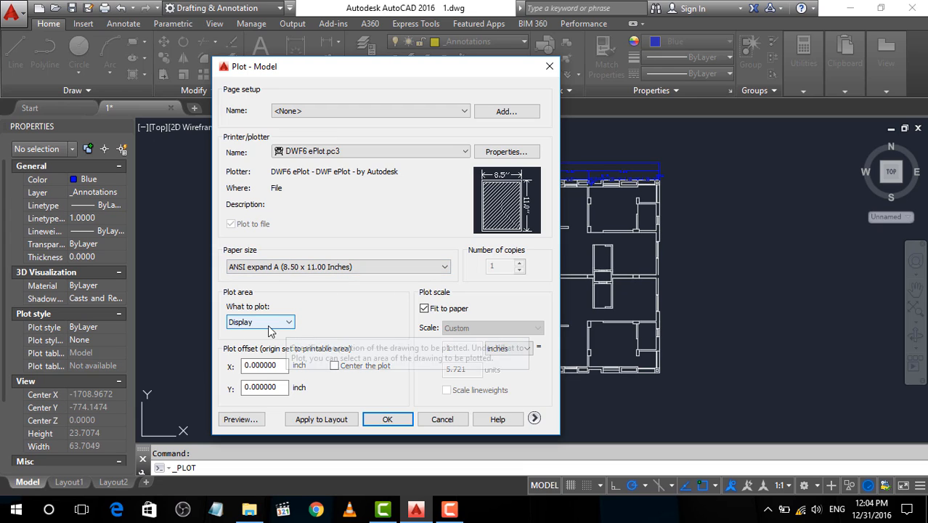
mouse_move(291, 322)
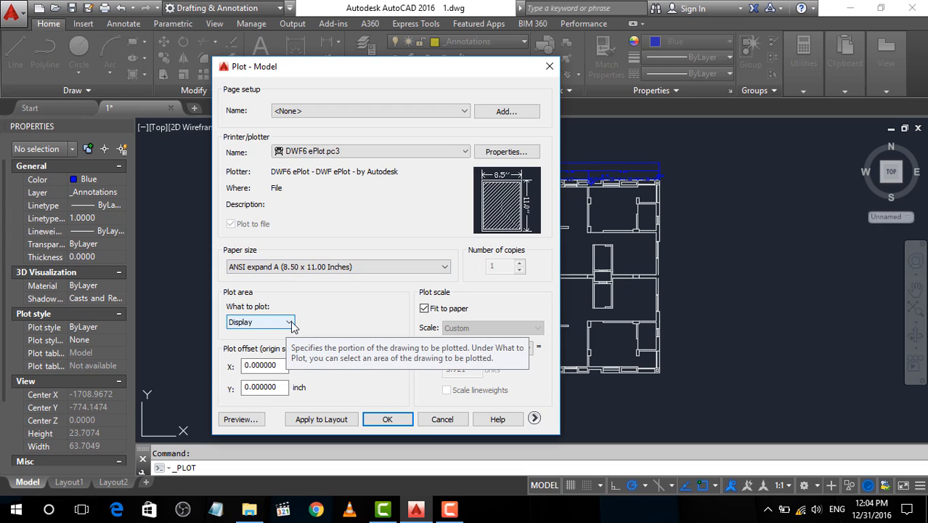
- Change What to plot from Display to Window
click(289, 322)
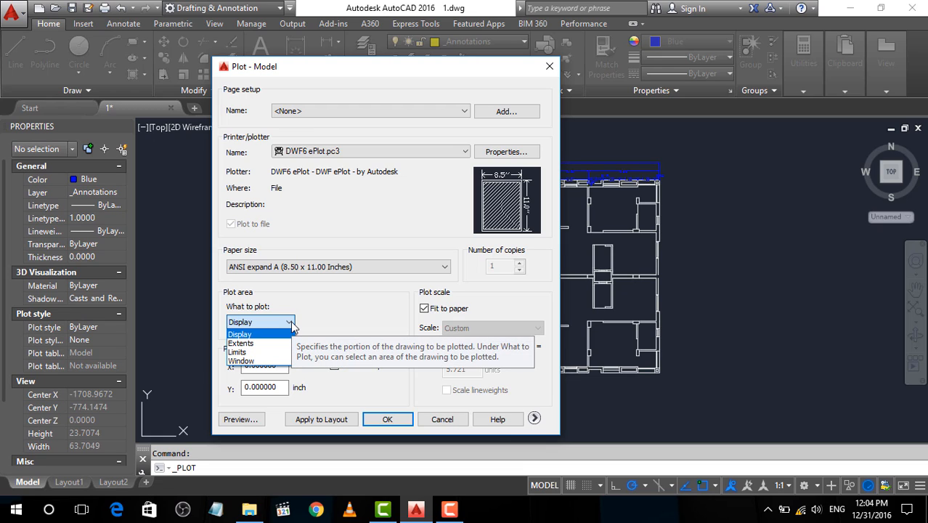
mouse_move(270, 353)
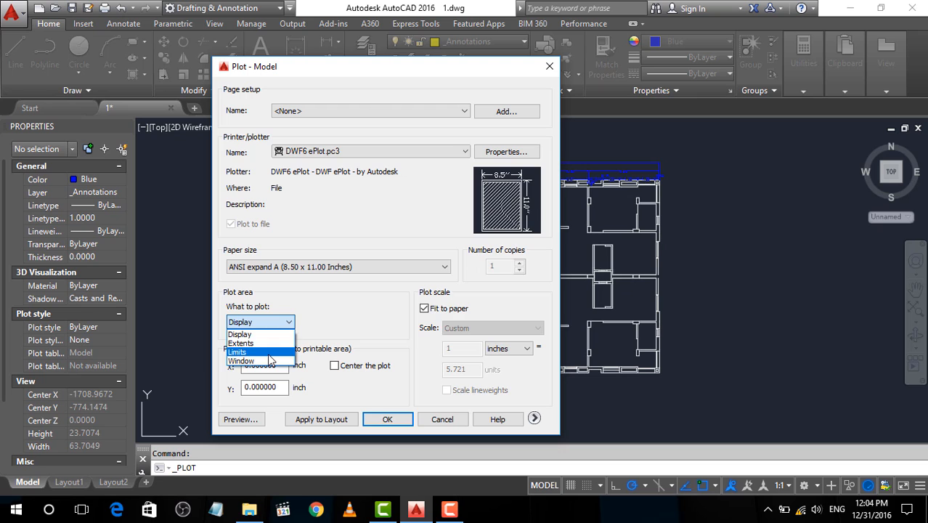
mouse_move(241, 360)
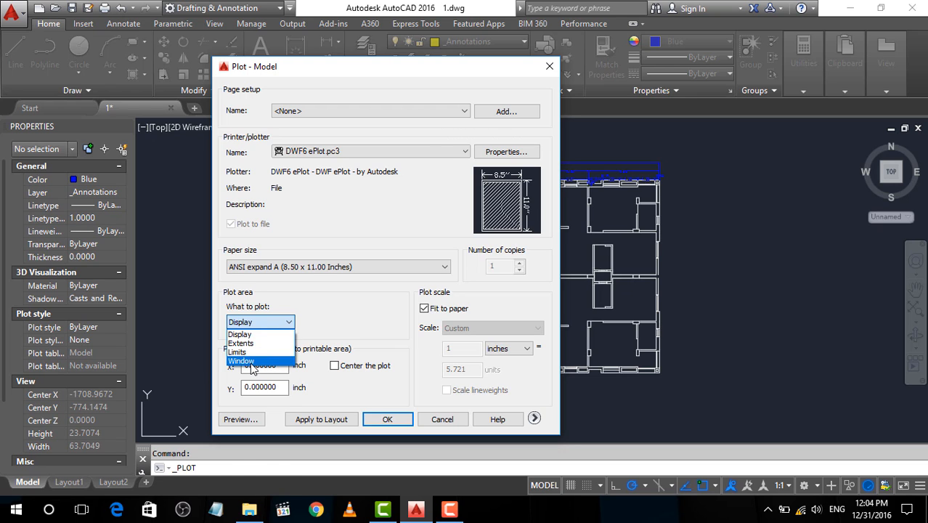
click(240, 360)
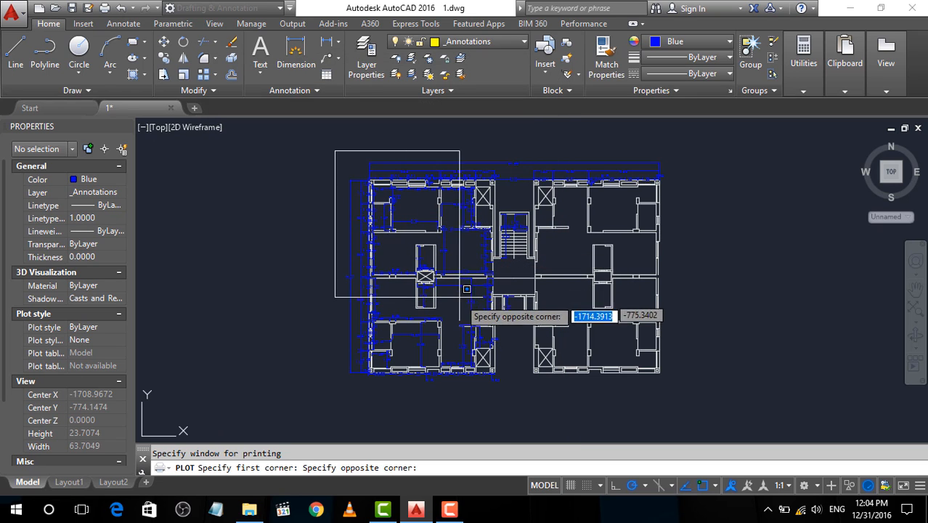
mouse_move(678, 389)
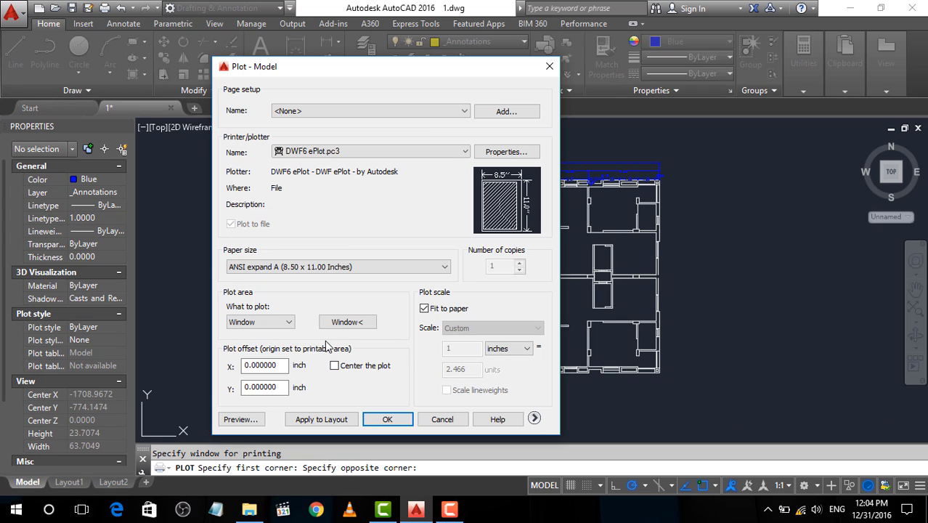
- Enable 'Center the plot' so the offsets recalculate for the sheet
click(264, 364)
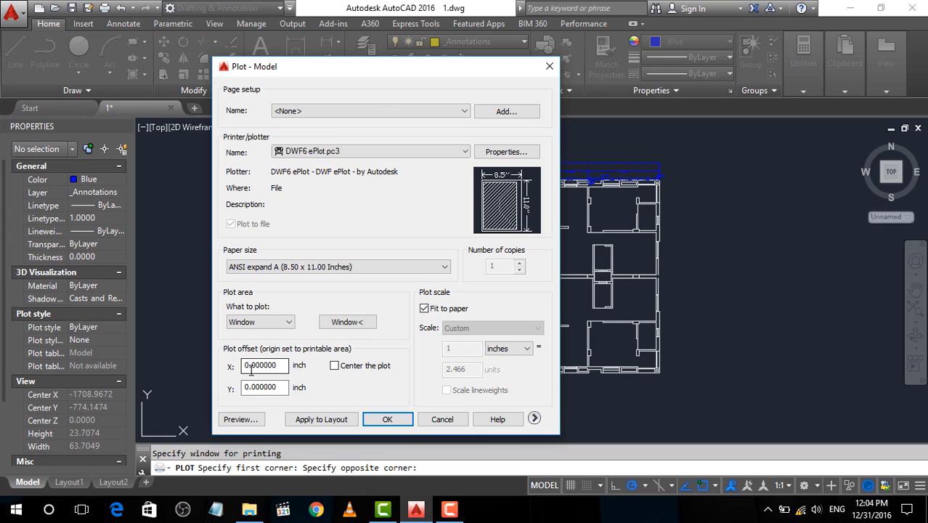
triple_click(260, 366)
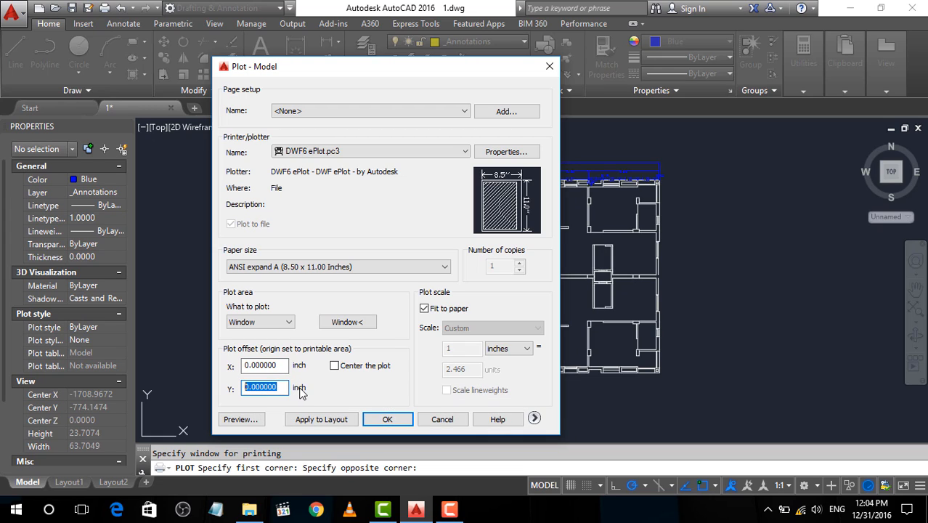
mouse_move(334, 366)
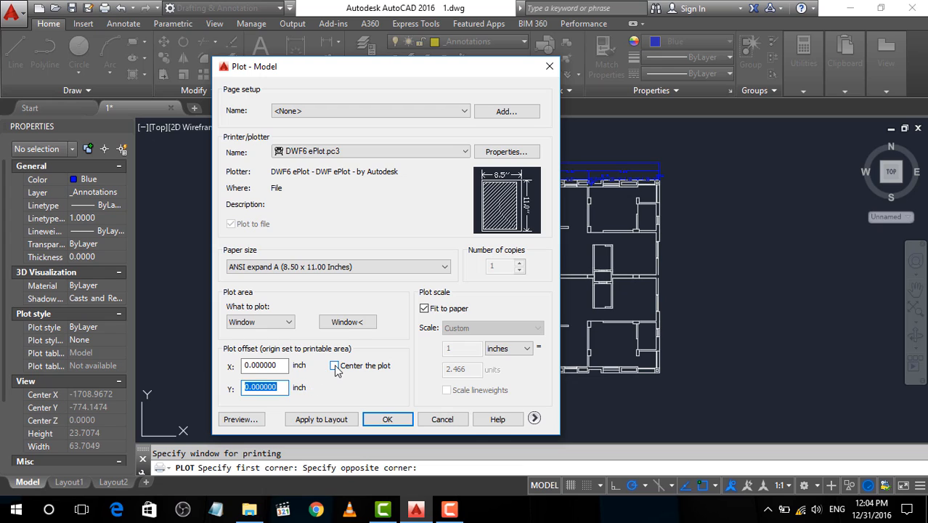
click(334, 366)
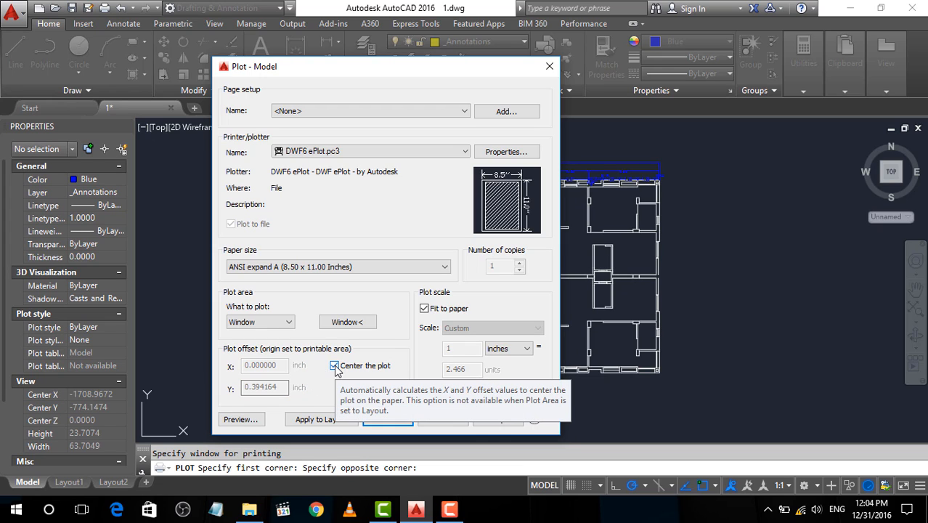
mouse_move(304, 392)
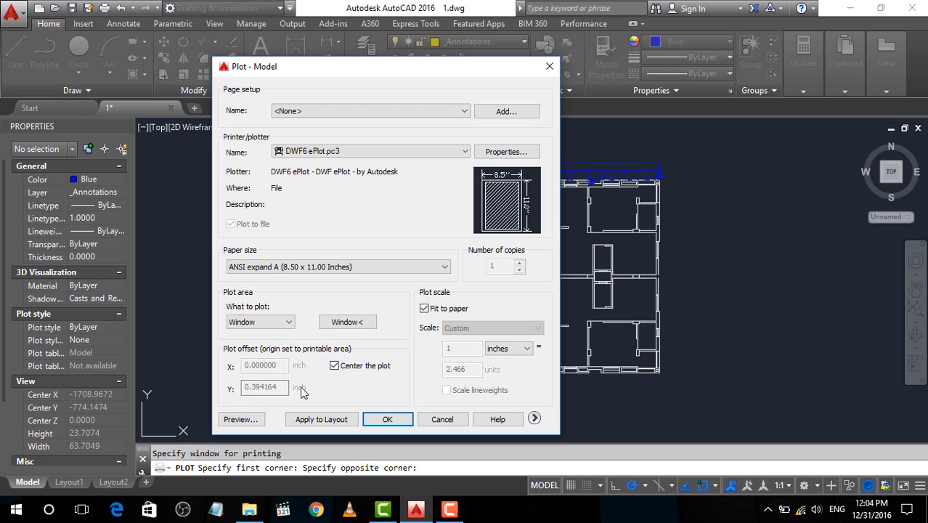
mouse_move(241, 418)
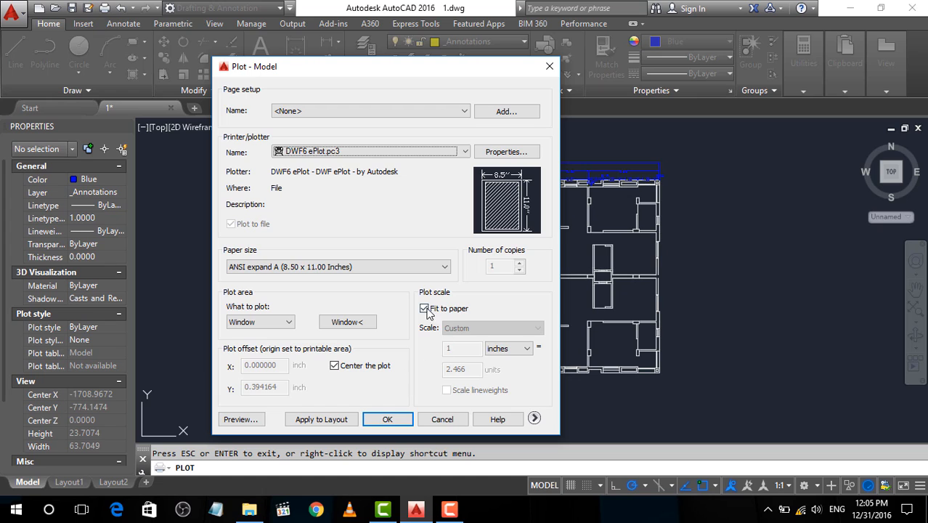
click(424, 307)
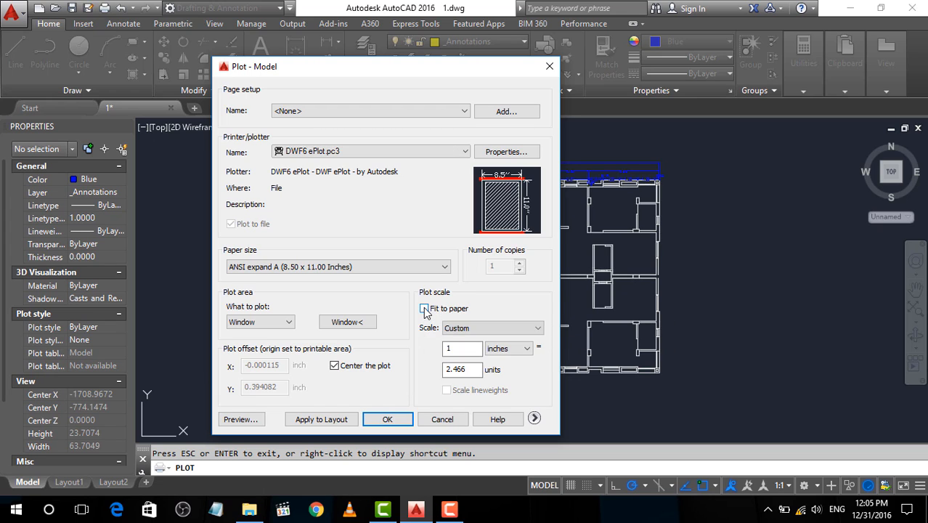
click(492, 328)
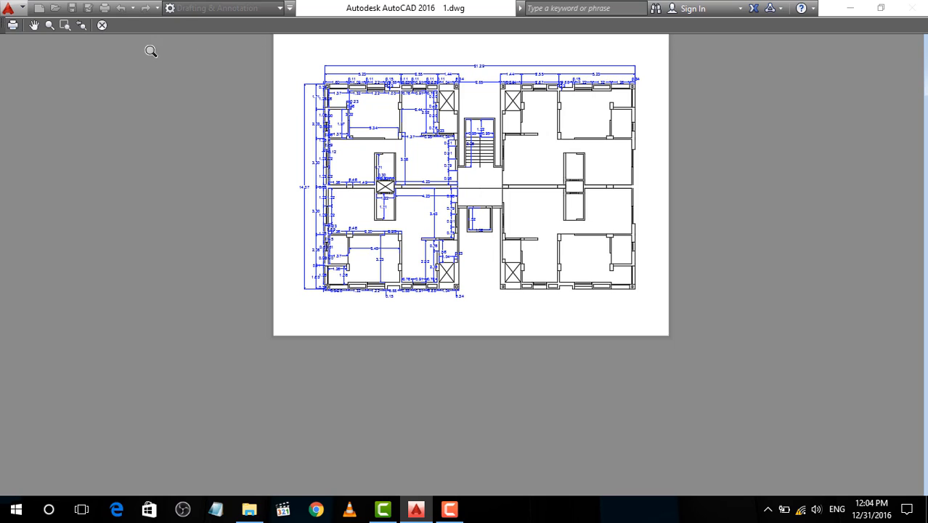
mouse_move(395, 131)
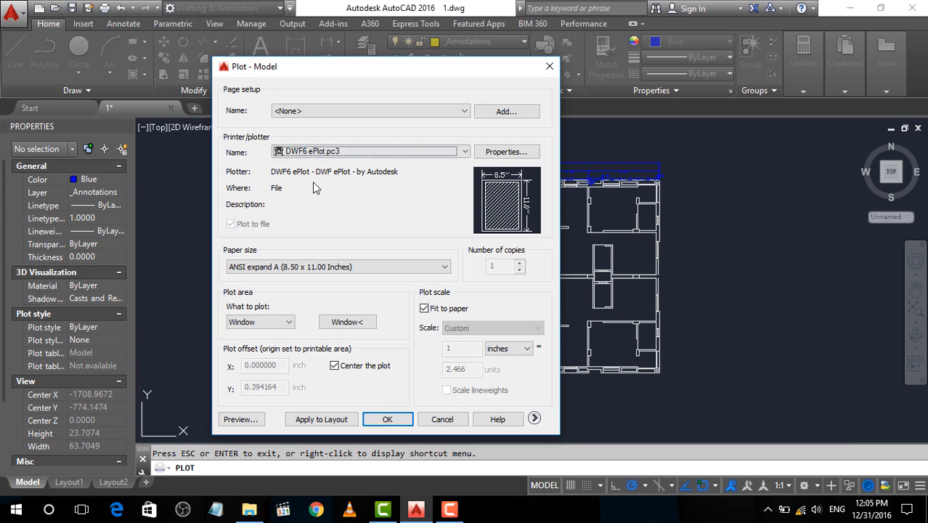
- Turn off Fit to paper and assign monochrome.stb as the plot style for all layouts
click(424, 308)
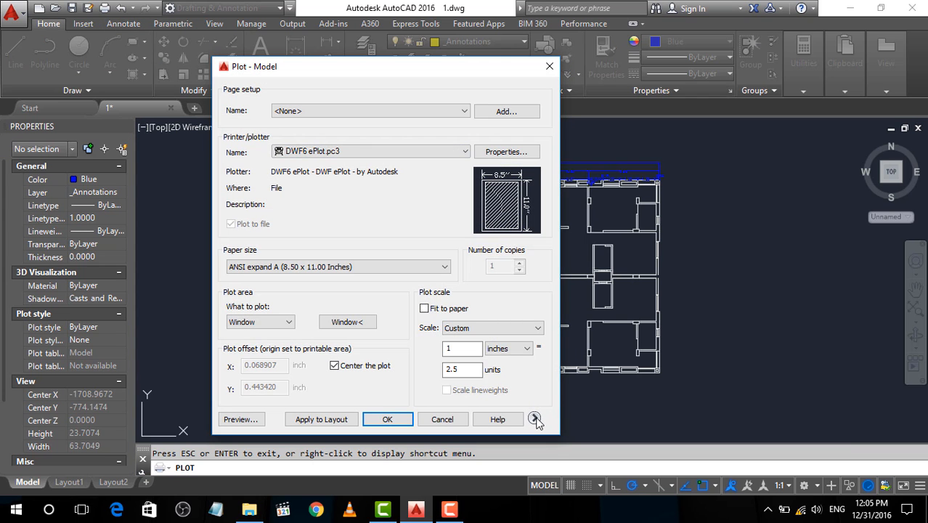
click(536, 418)
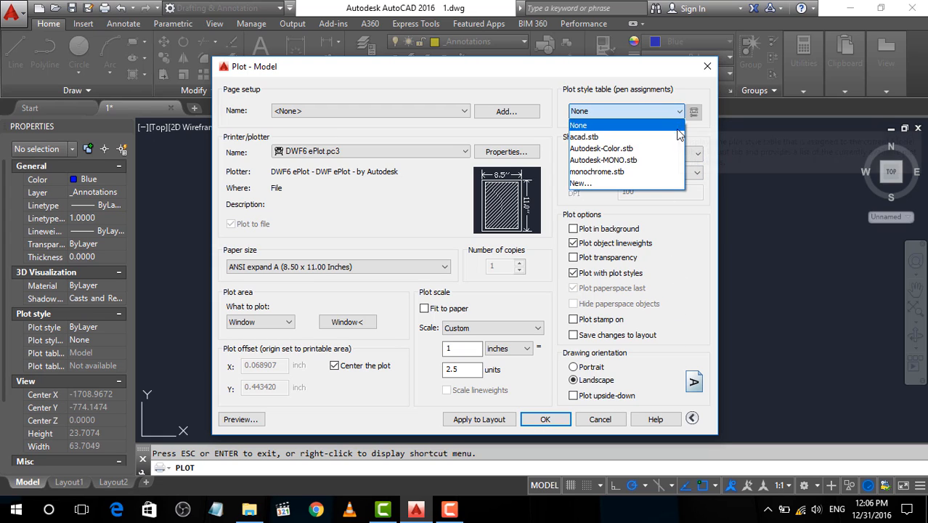
mouse_move(607, 171)
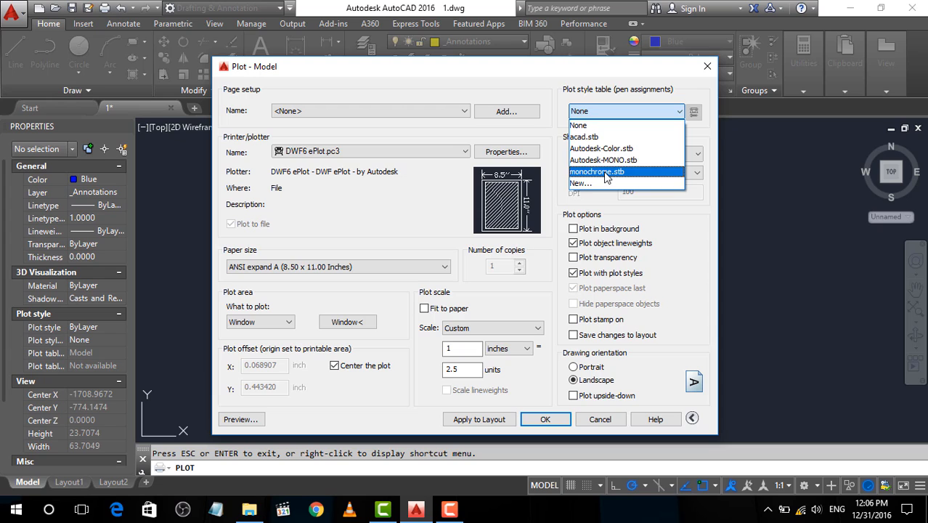
click(596, 171)
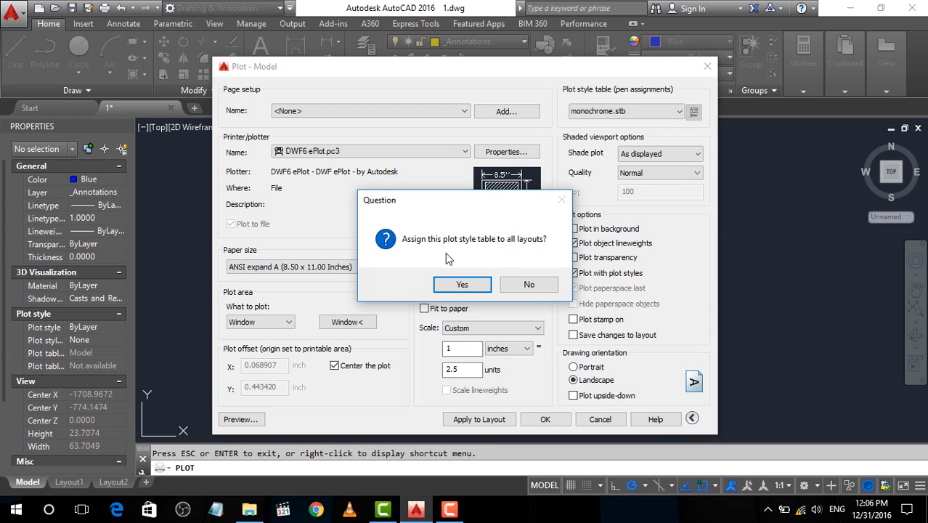
click(462, 283)
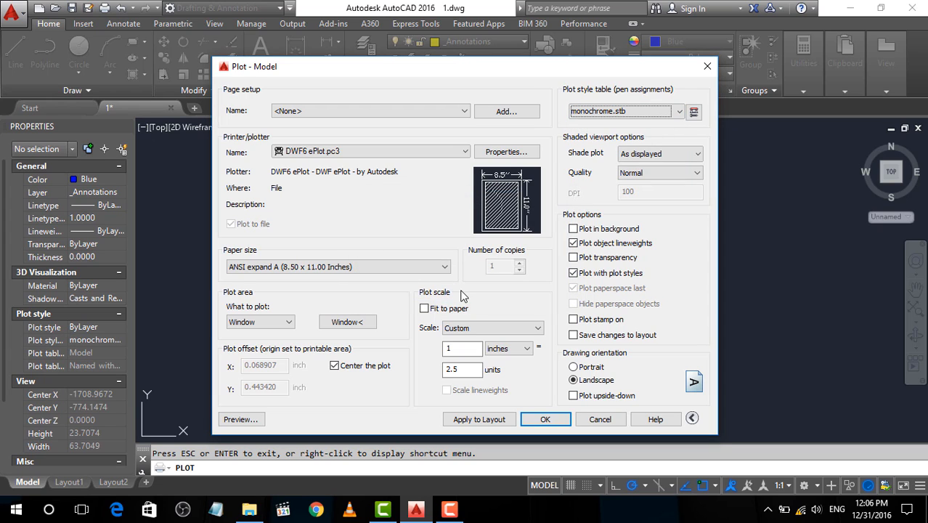
mouse_move(679, 173)
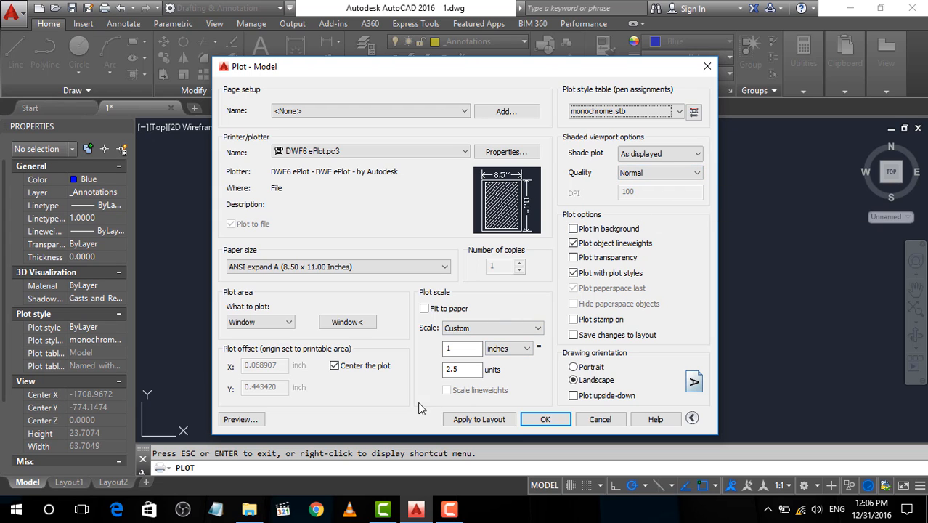
- Confirm the plot settings with OK to begin plotting to a file
click(241, 418)
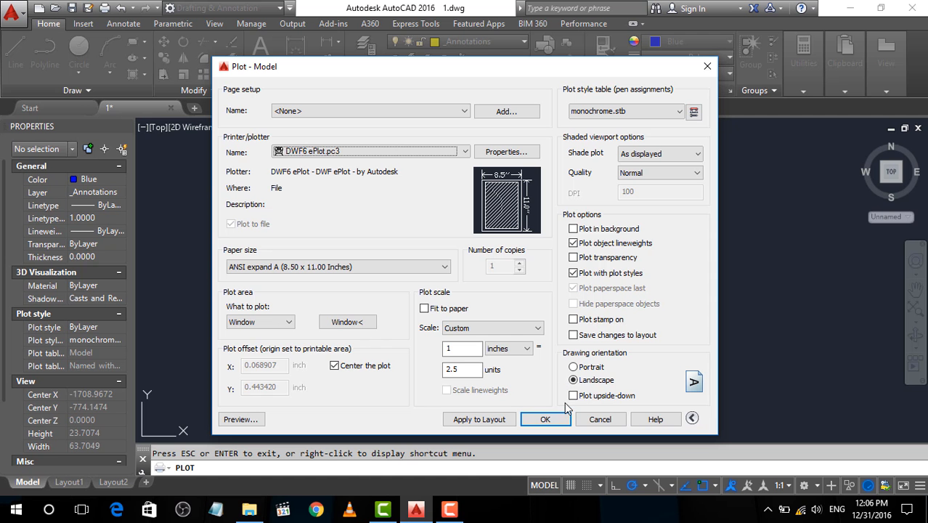
click(546, 418)
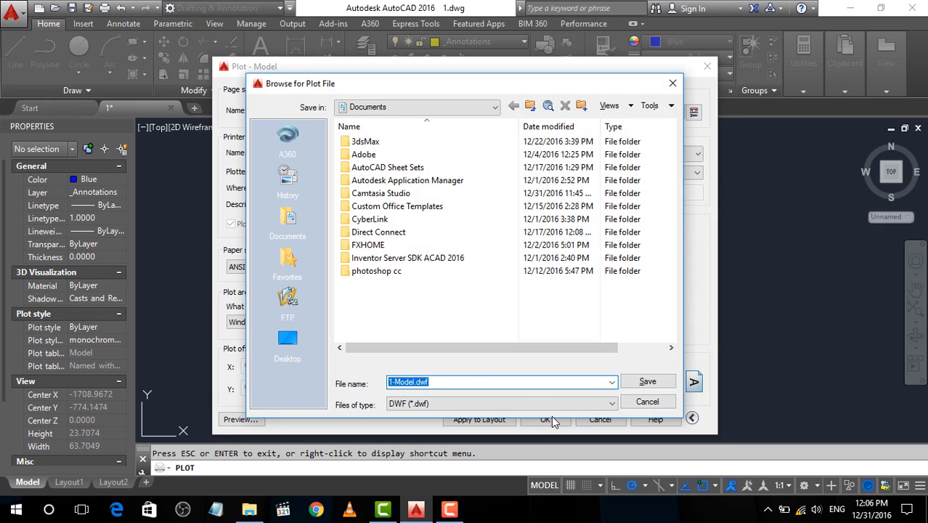
mouse_move(296, 347)
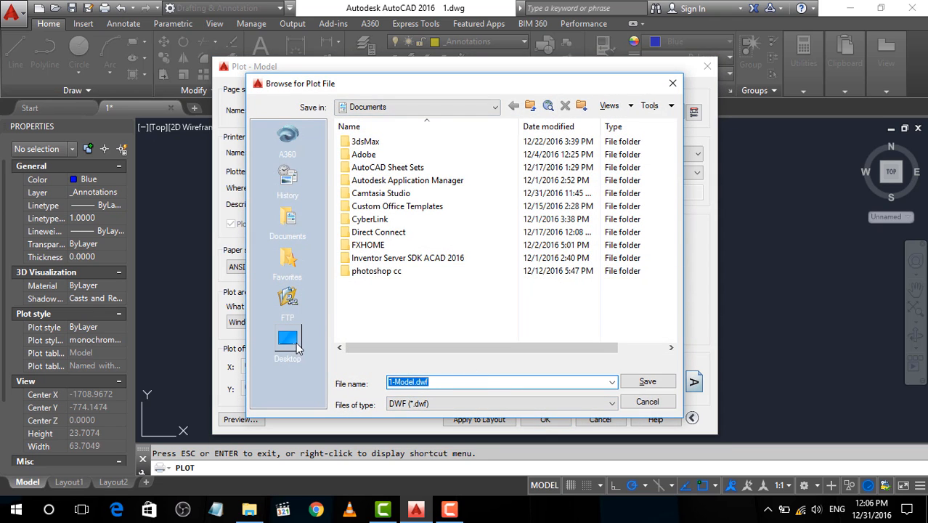
- Point the plot file save location to the Desktop, keeping 1-Model.dwf
click(288, 340)
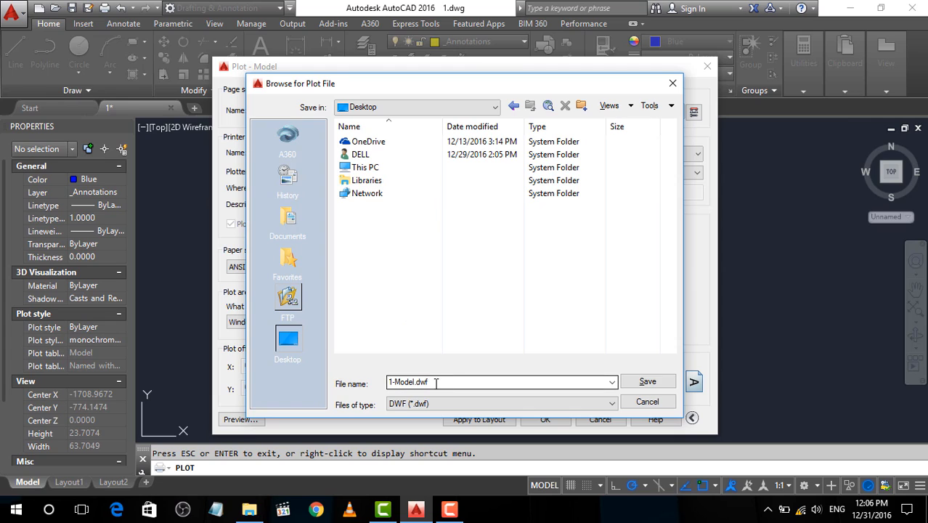